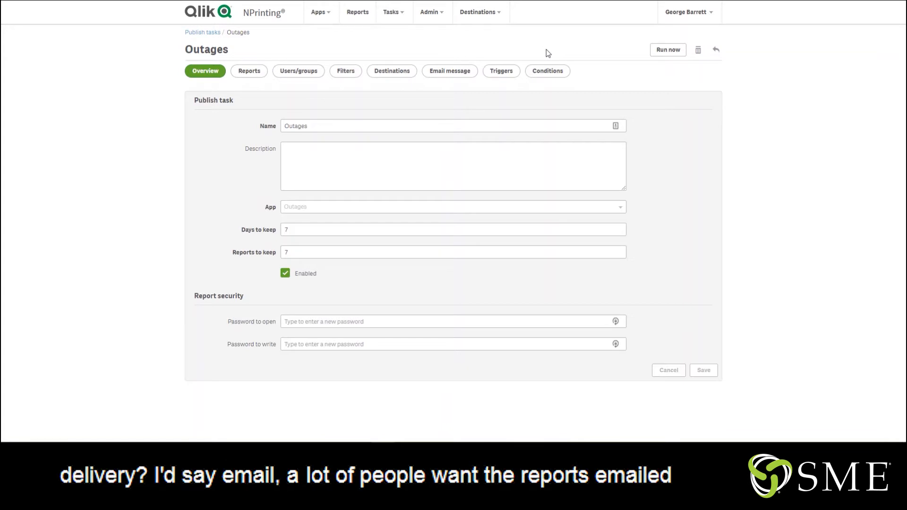
Review the Outages task's email message settings, then return to the NewsStand reports list.
{"action": "left_click", "coordinate": [449, 71]}
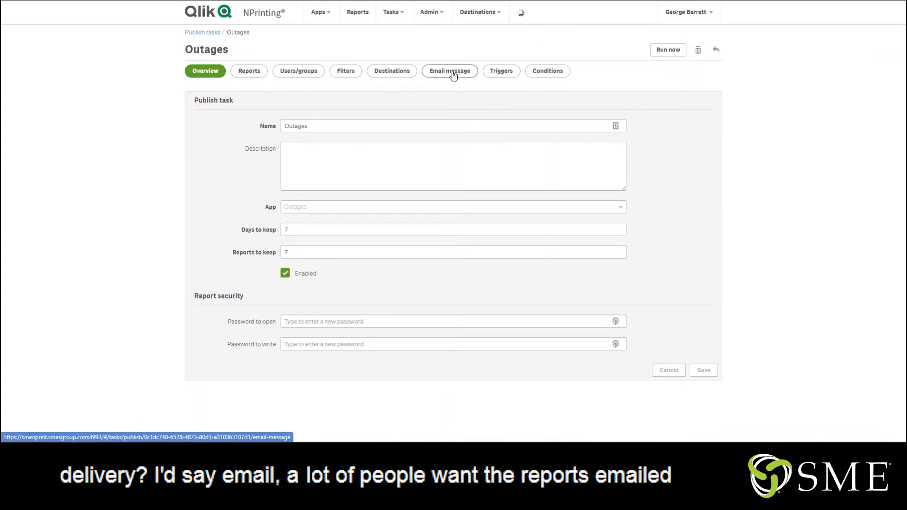
{"action": "left_click", "coordinate": [448, 70]}
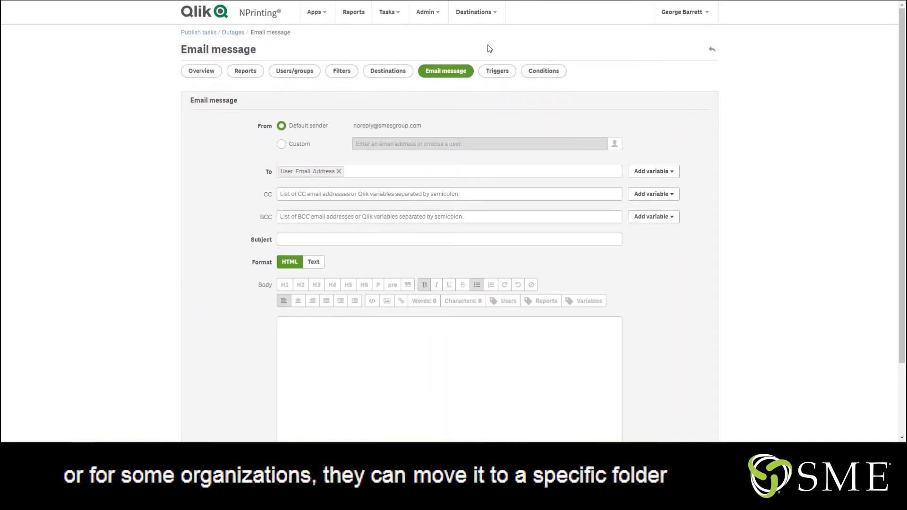
{"action": "left_click", "coordinate": [391, 71]}
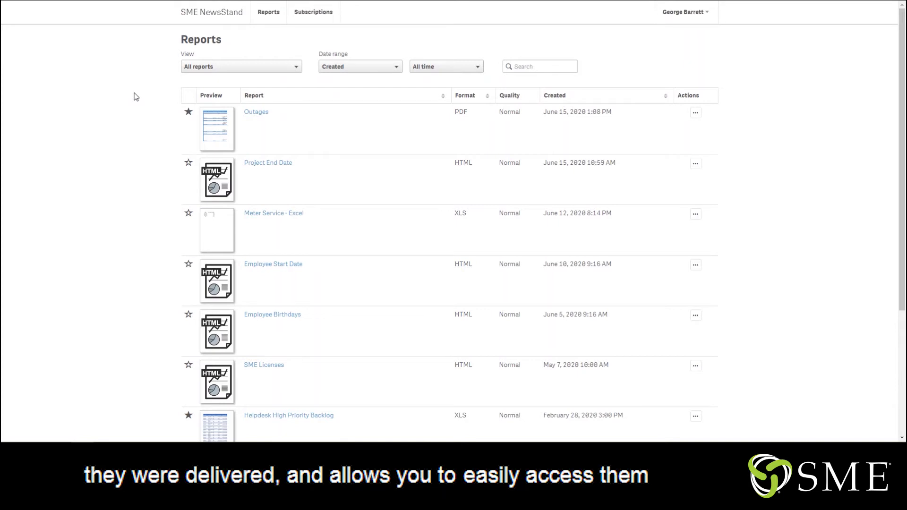
Browse the delivered HTML, XLS and PDF reports and select Helpdesk High Priority Backlog.
{"action": "scroll", "scroll_direction": "down", "scroll_amount": 3}
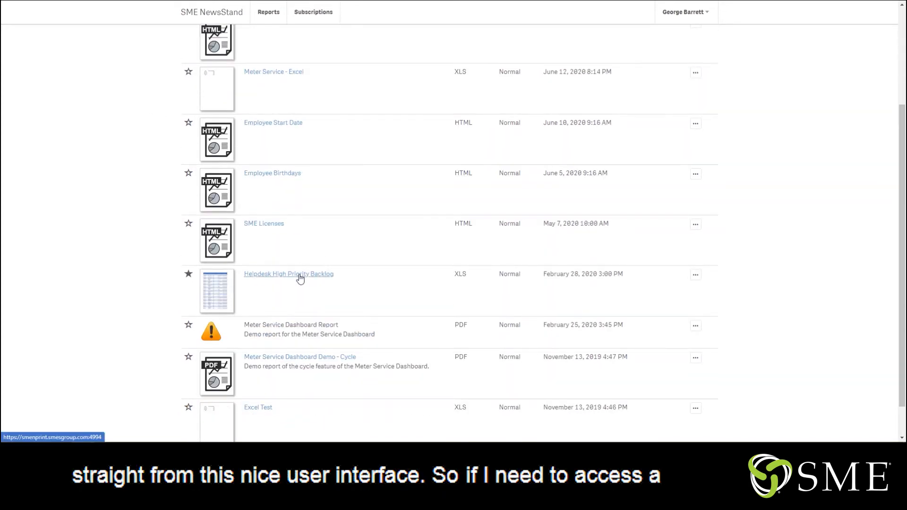
{"action": "left_click", "coordinate": [288, 274]}
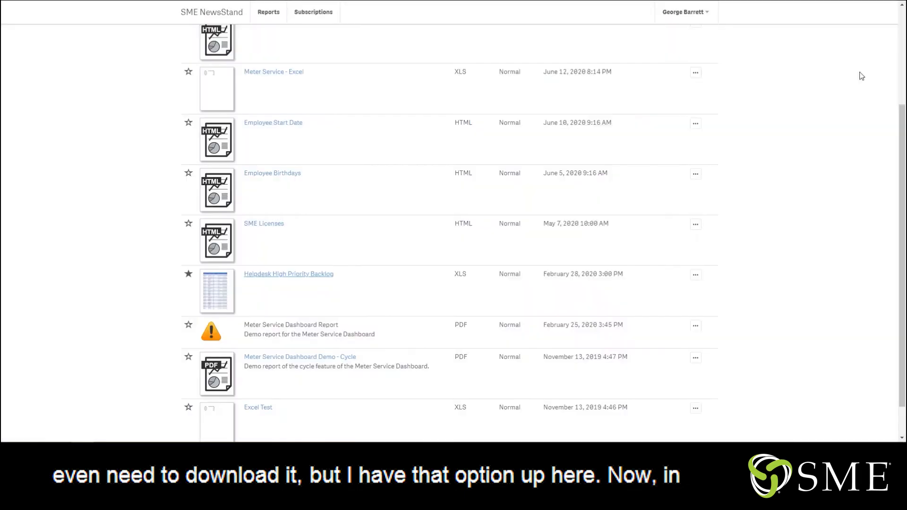
{"action": "scroll", "scroll_direction": "up", "scroll_amount": 3}
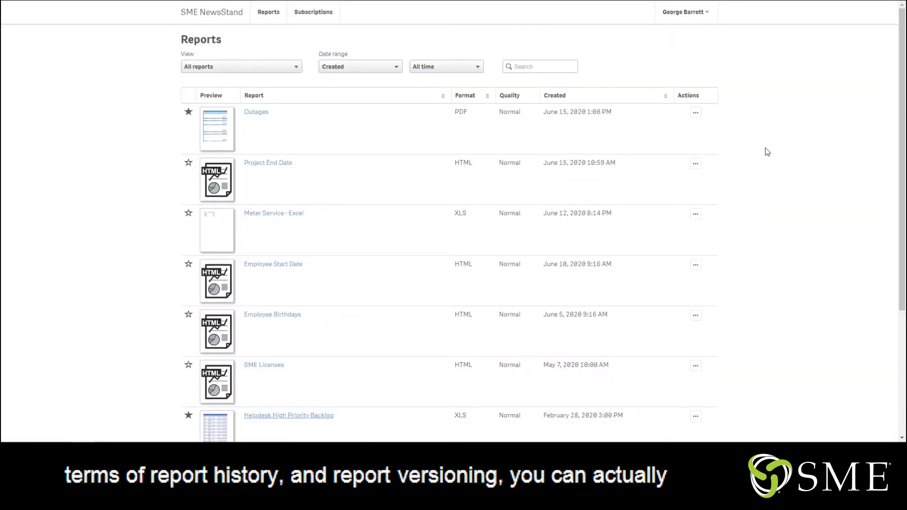
View the Outages report's history with its June 12 and June 15, 2020 PDF versions.
{"action": "left_click", "coordinate": [696, 113]}
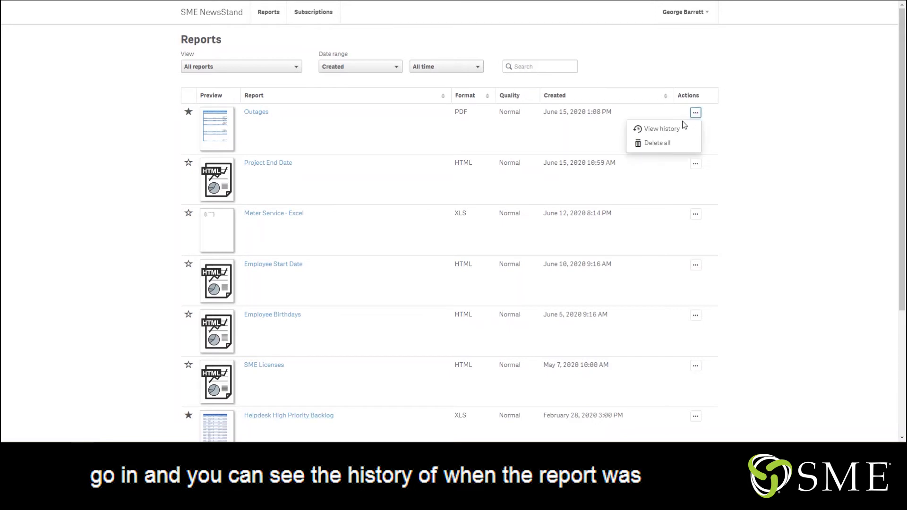
{"action": "left_click", "coordinate": [660, 129]}
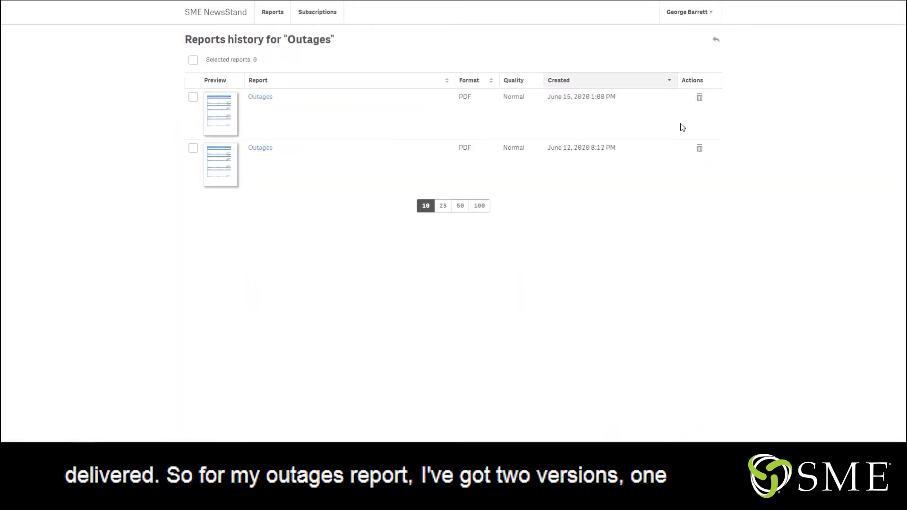
{"action": "mouse_move", "coordinate": [563, 122]}
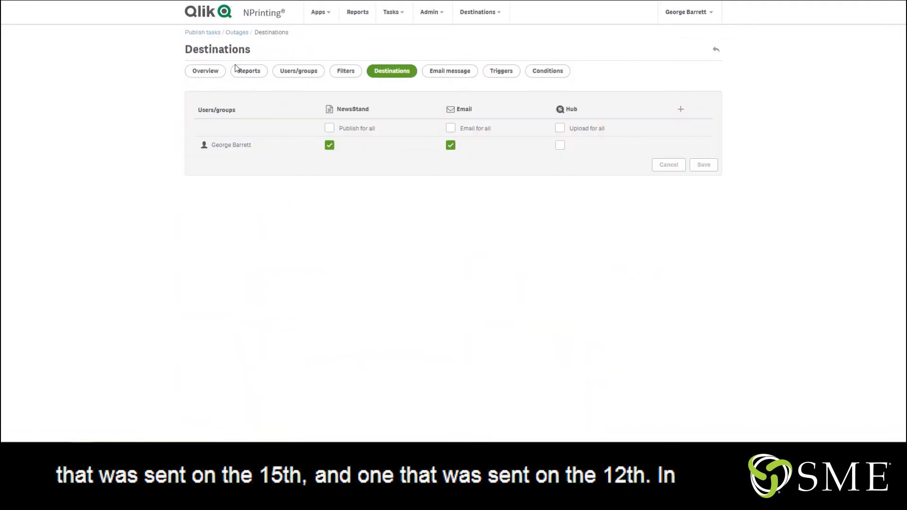
Set the Outages task's Reports to keep to 7 on its Overview.
{"action": "left_click", "coordinate": [205, 71]}
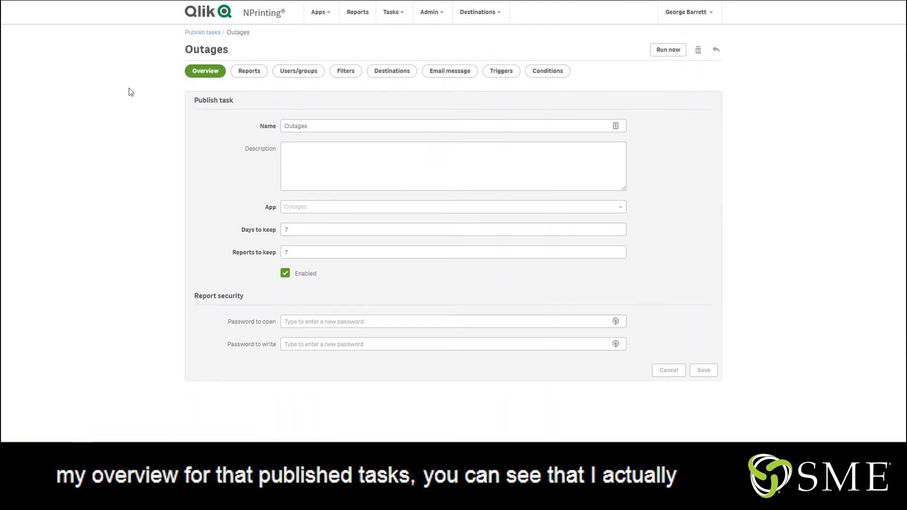
{"action": "left_click", "coordinate": [451, 251]}
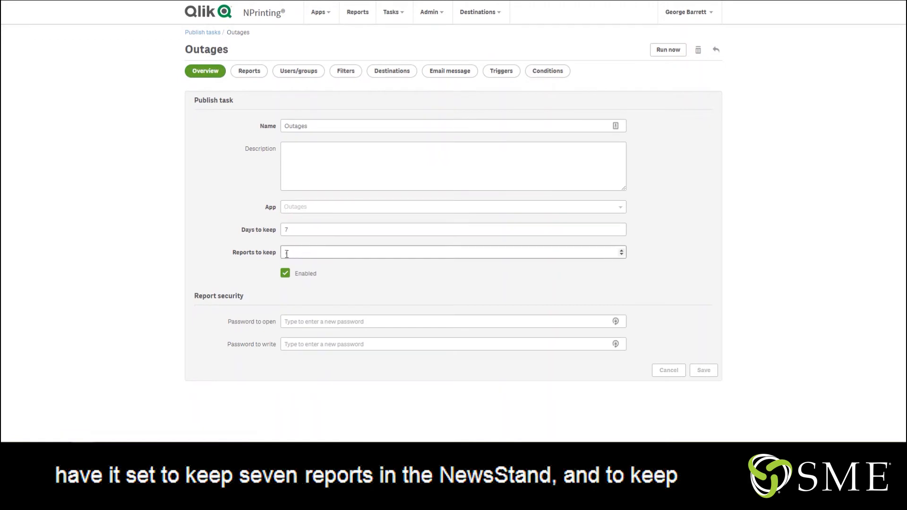
{"action": "type", "text": "7"}
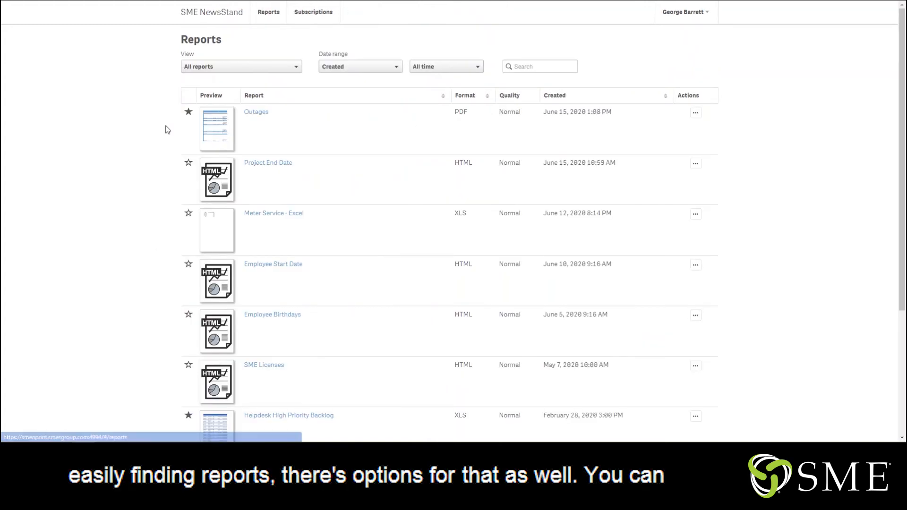
Filter the view to Starred reports, then switch back to All reports.
{"action": "left_click", "coordinate": [445, 66]}
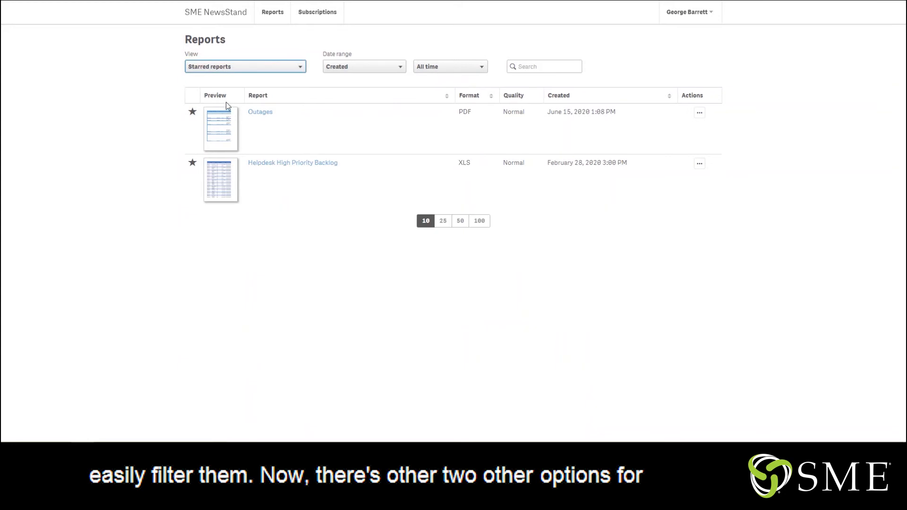
{"action": "left_click", "coordinate": [244, 67]}
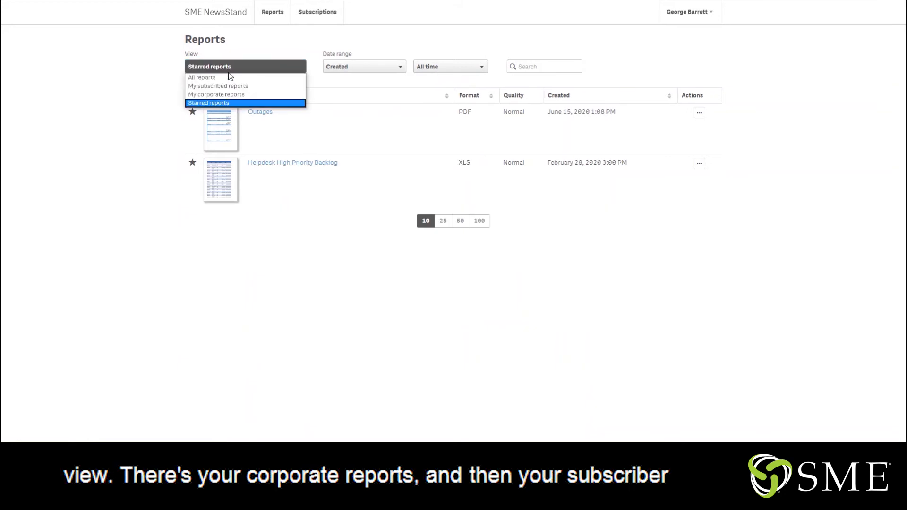
{"action": "left_click", "coordinate": [202, 76]}
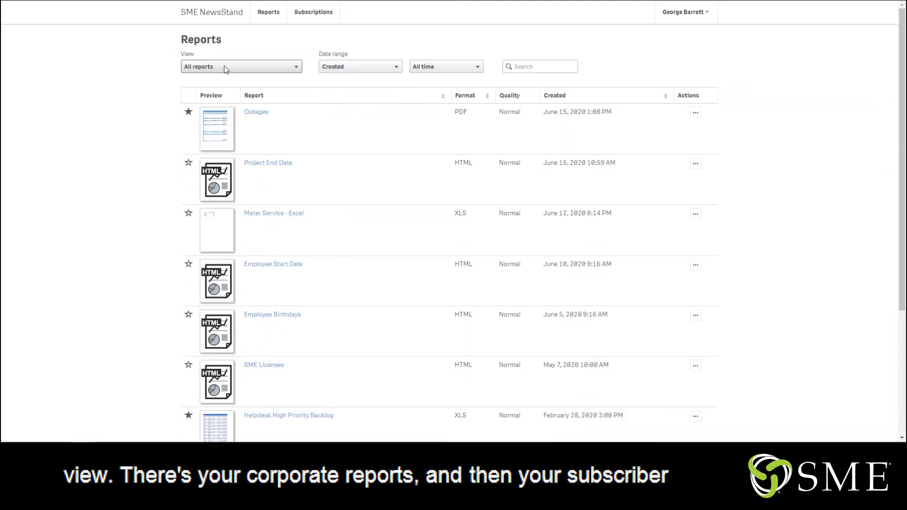
{"action": "left_click", "coordinate": [256, 112]}
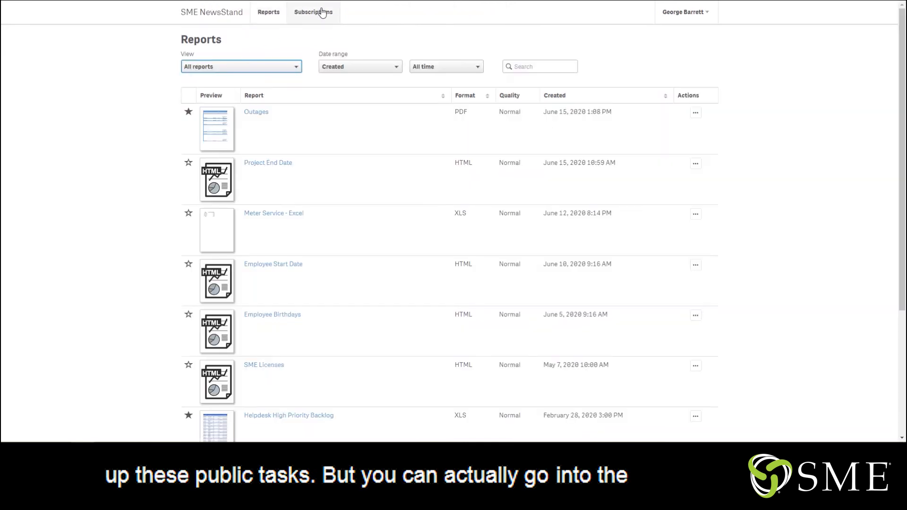
Go to the NewsStand Subscriptions manager.
{"action": "left_click", "coordinate": [313, 11]}
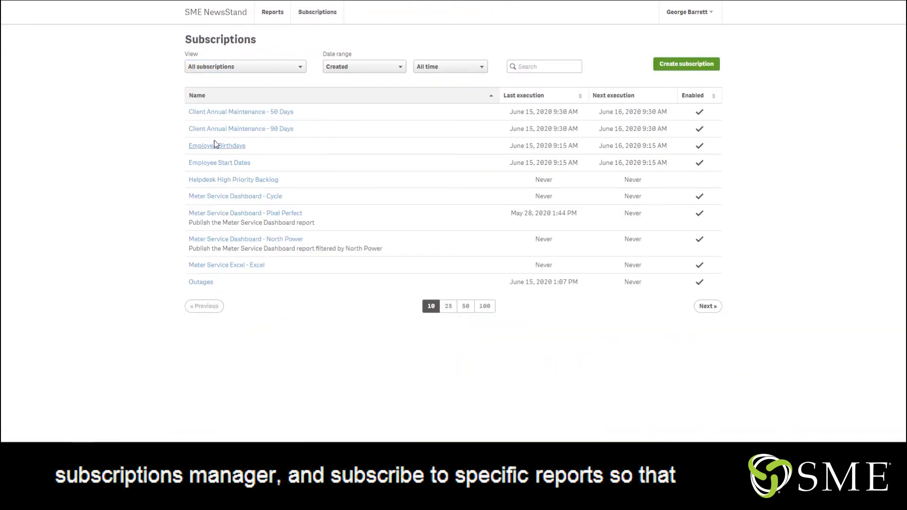
{"action": "mouse_move", "coordinate": [78, 128]}
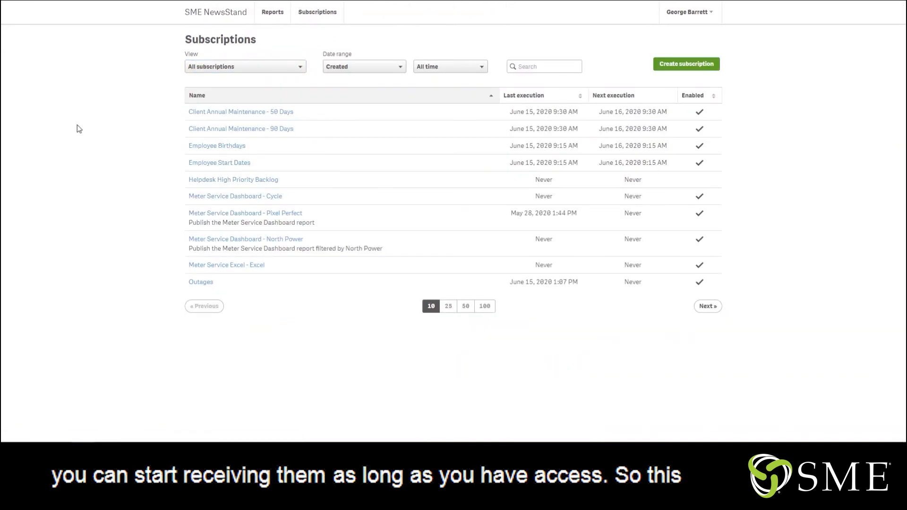